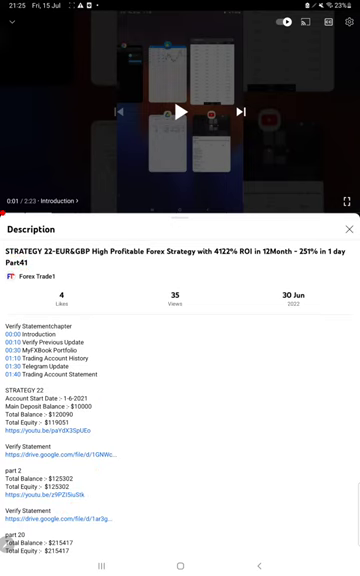
Bring up the overview of open apps from the YouTube video description.
click(180, 568)
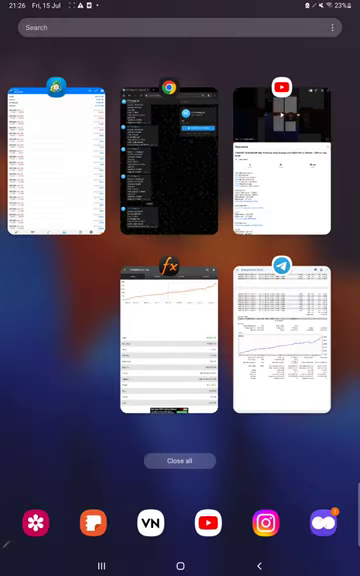
click(56, 160)
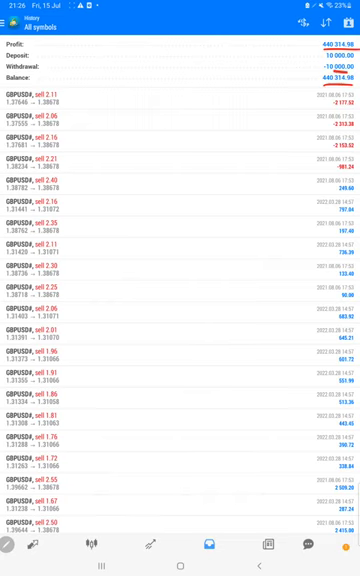
scroll(down, 3)
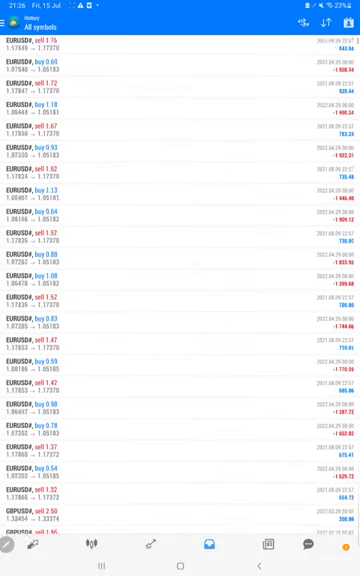
scroll(down, 3)
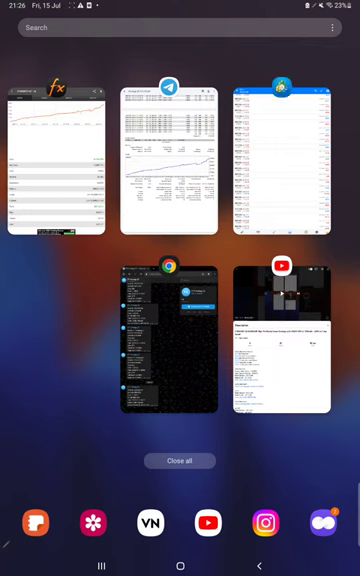
Browse the Myfxbook account stats, then its closed GBPUSD and EURUSD trade history.
click(56, 160)
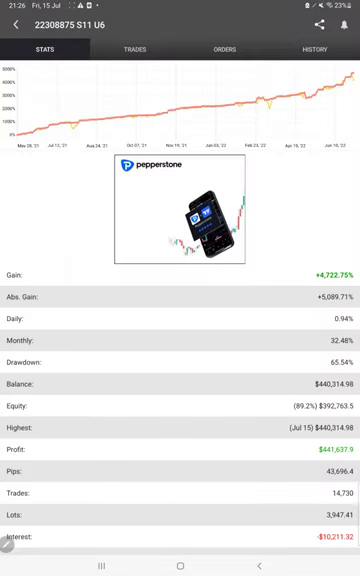
scroll(down, 3)
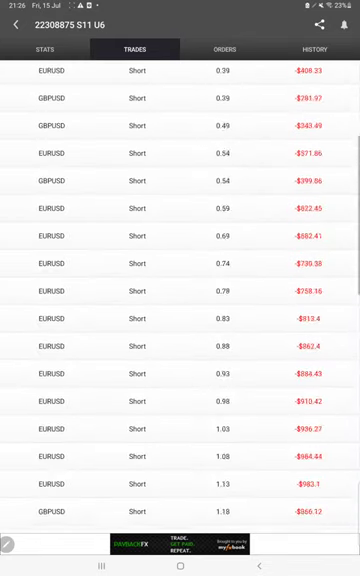
scroll(down, 3)
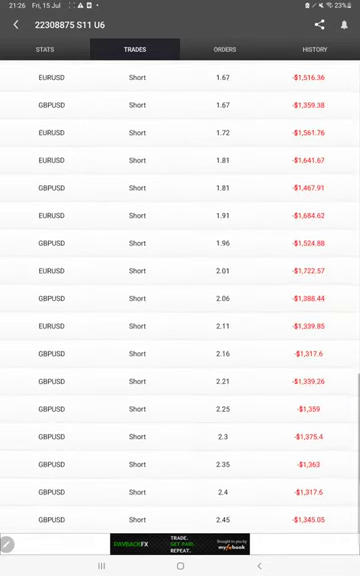
click(316, 48)
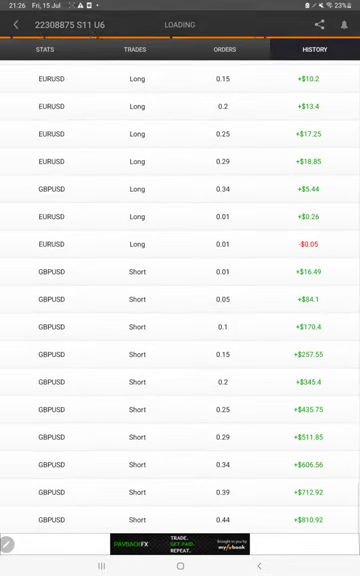
scroll(down, 3)
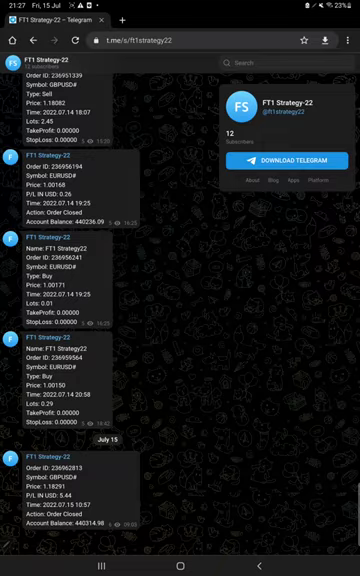
Switch to the FT1 Strategy 02 Telegram channel showing signal posts.
click(180, 564)
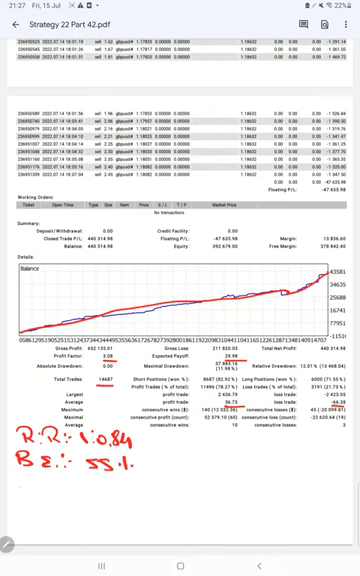
Handwrite the accuracy note 'Ac: 78.1' and '23.1' beneath the statement chart.
text(Ac:)
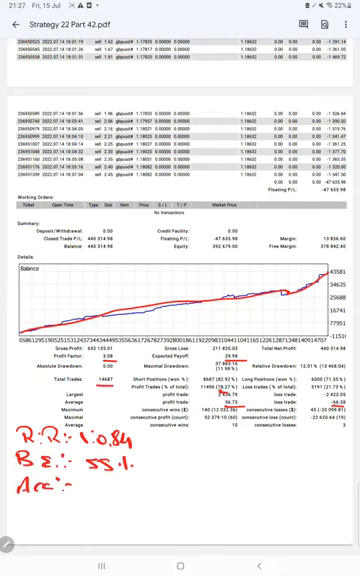
text(78.1.)
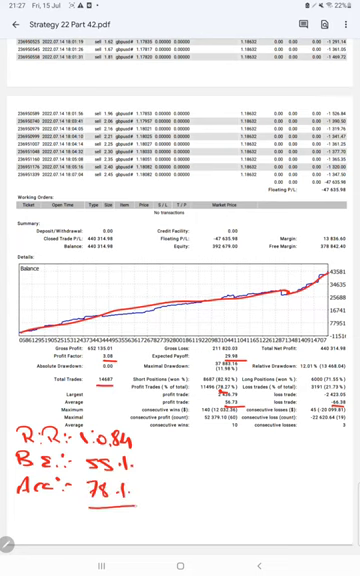
text(23.1.)
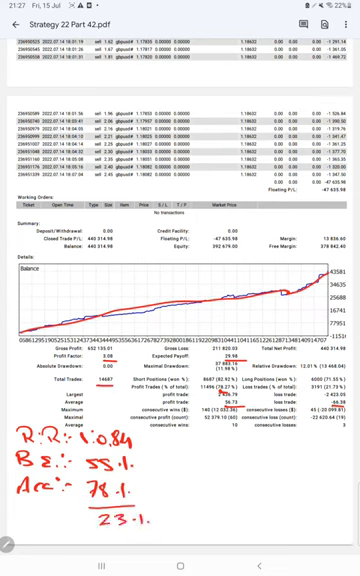